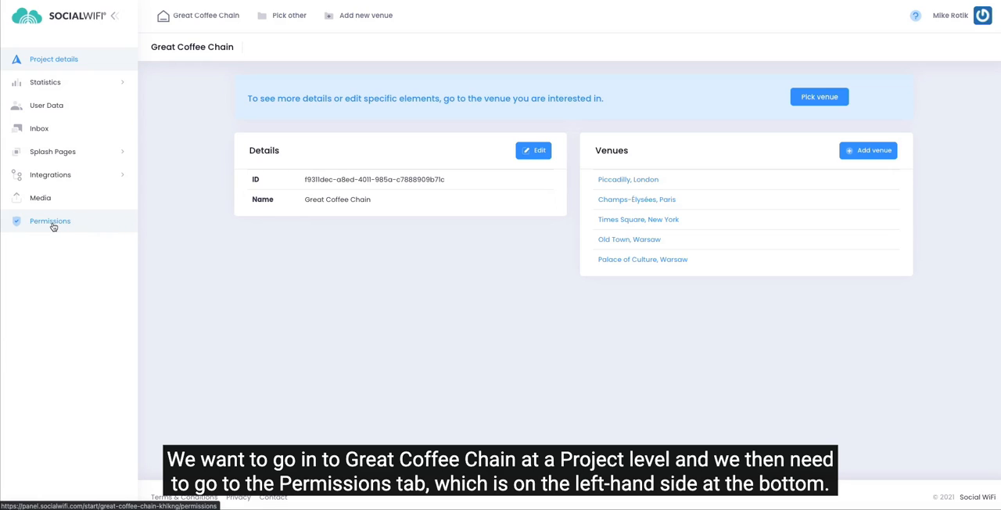
# - Show the Permissions list of staff with access to Great Coffee Chain
pyautogui.click(50, 221)
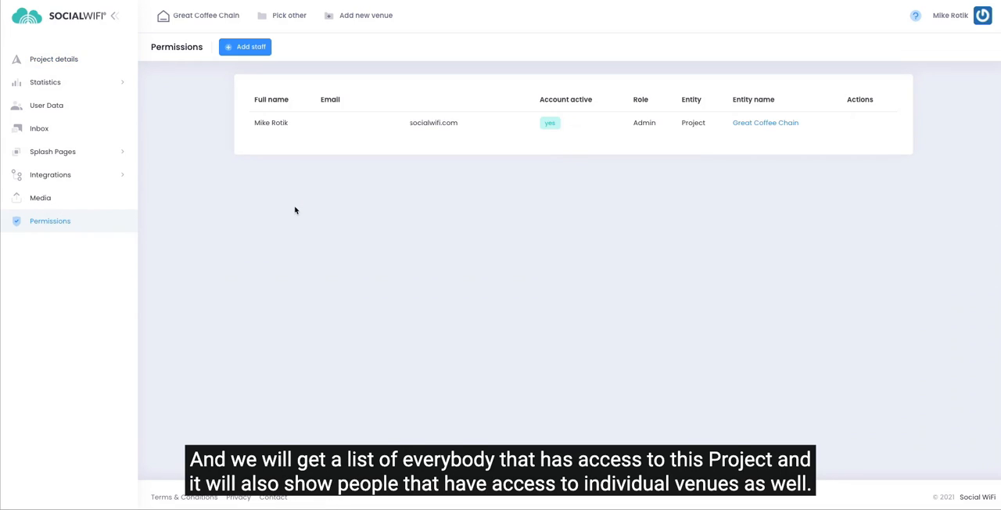
pyautogui.moveTo(296, 208)
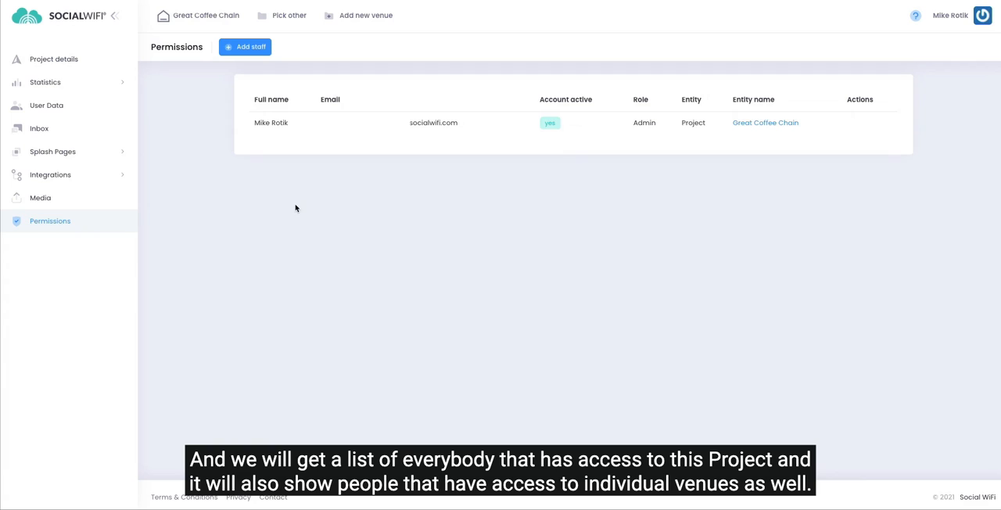
pyautogui.moveTo(293, 210)
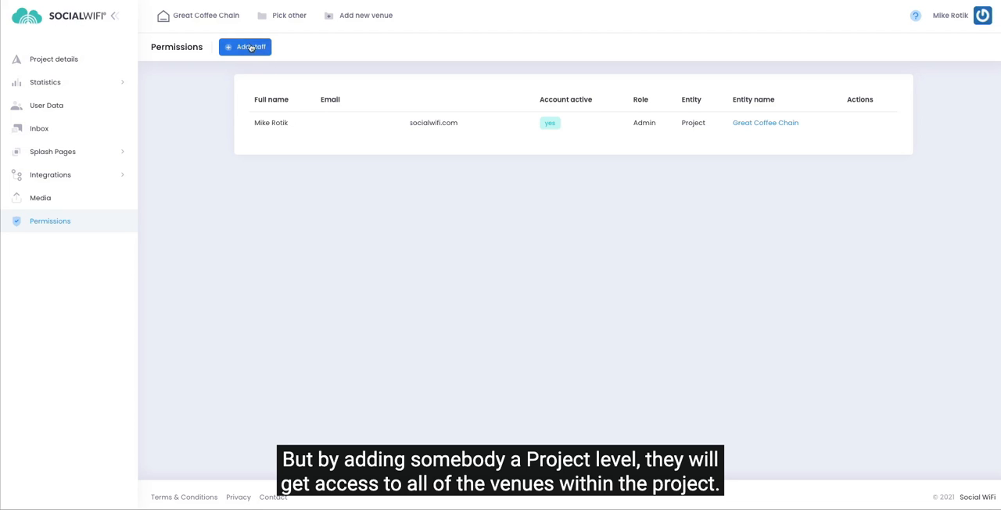
# - Start a new staff member with email 'itdirector', full name 'IT Director' and the Admin role
pyautogui.click(245, 47)
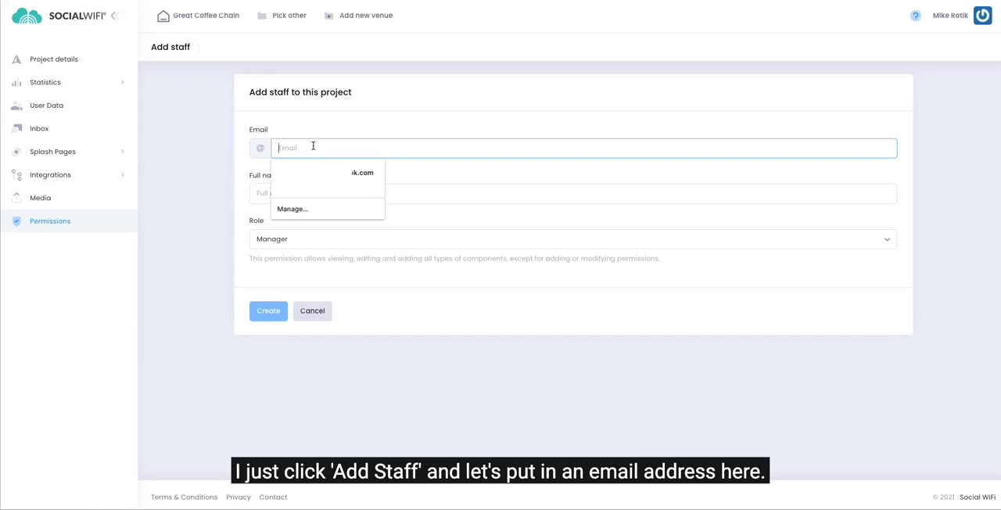
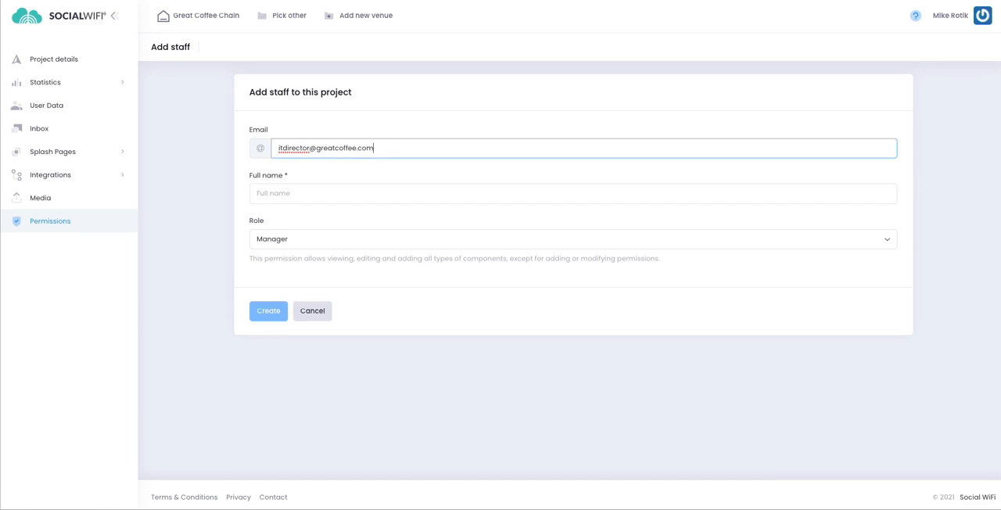
pyautogui.write('IT Director')
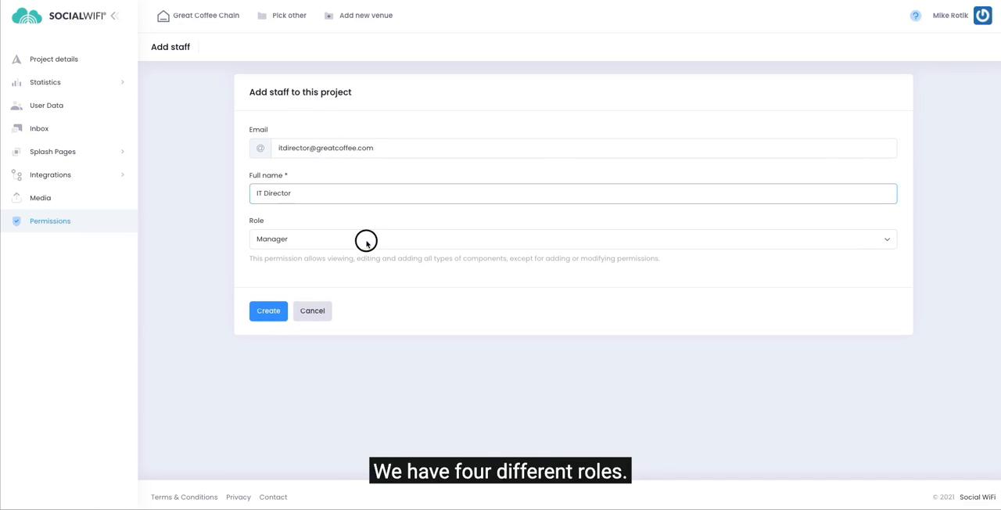
pyautogui.click(571, 239)
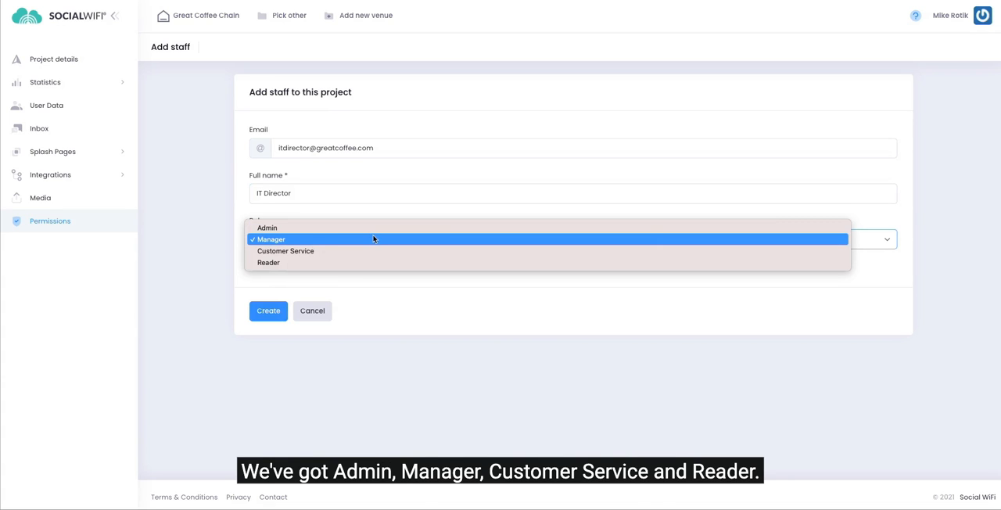
pyautogui.click(268, 240)
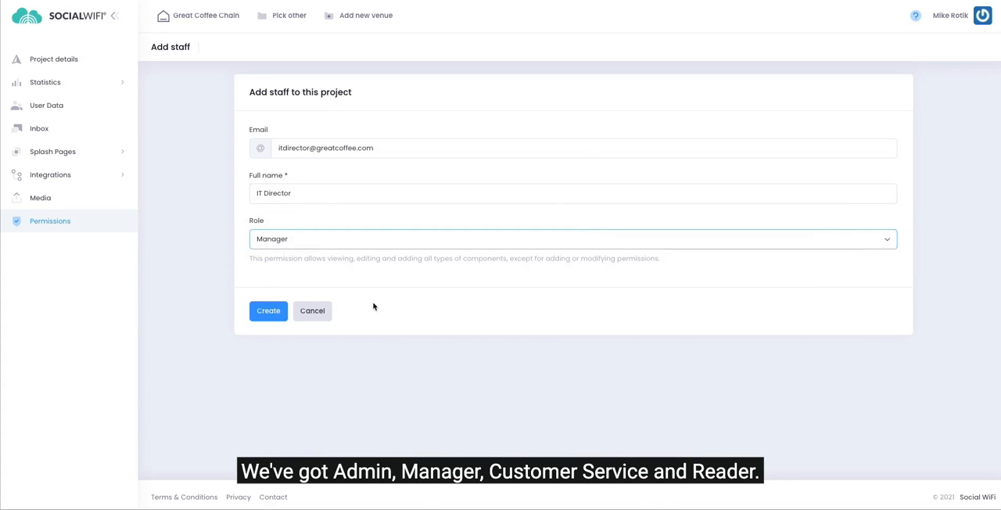
pyautogui.moveTo(419, 268)
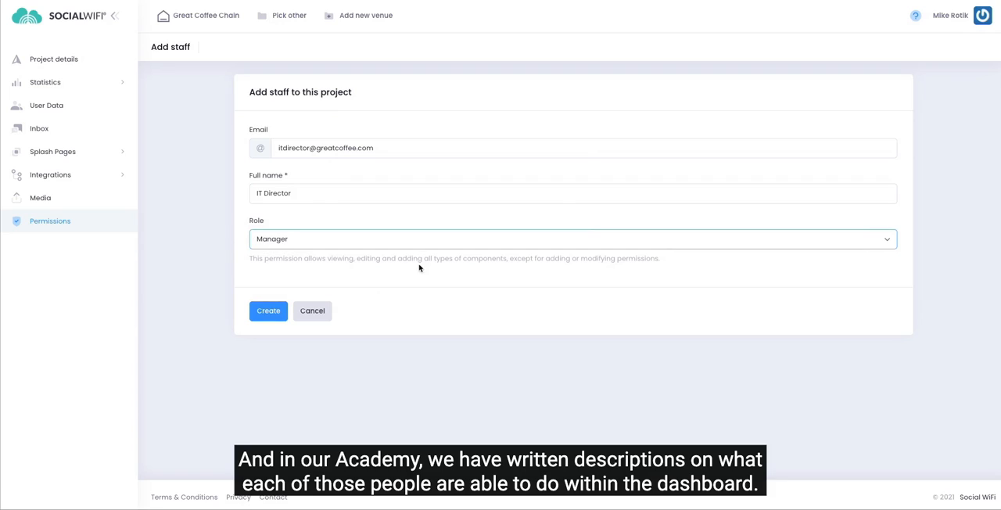
pyautogui.moveTo(415, 271)
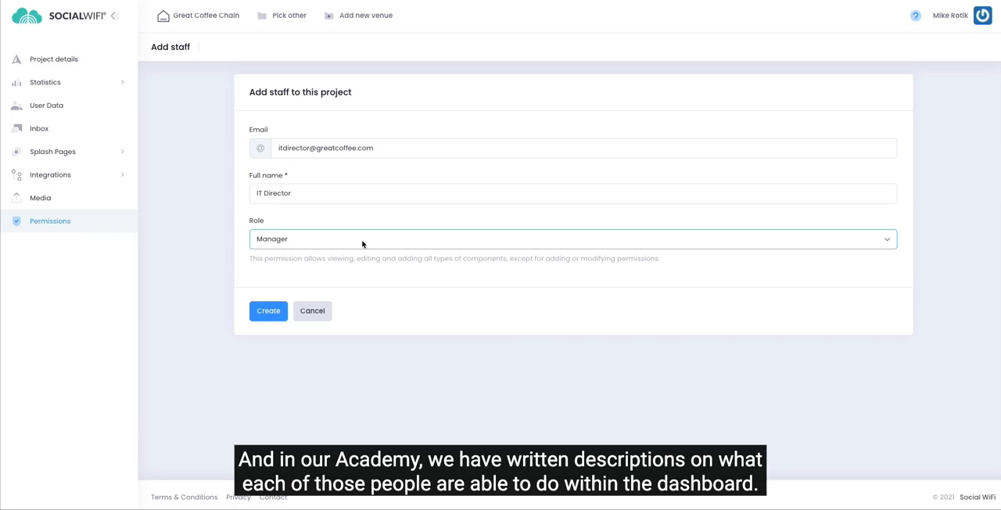
pyautogui.click(573, 239)
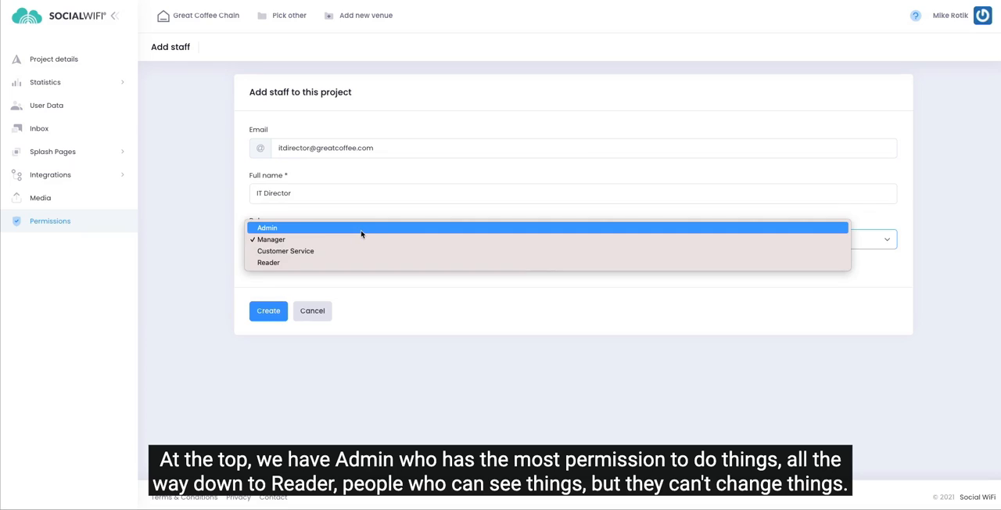
pyautogui.moveTo(355, 262)
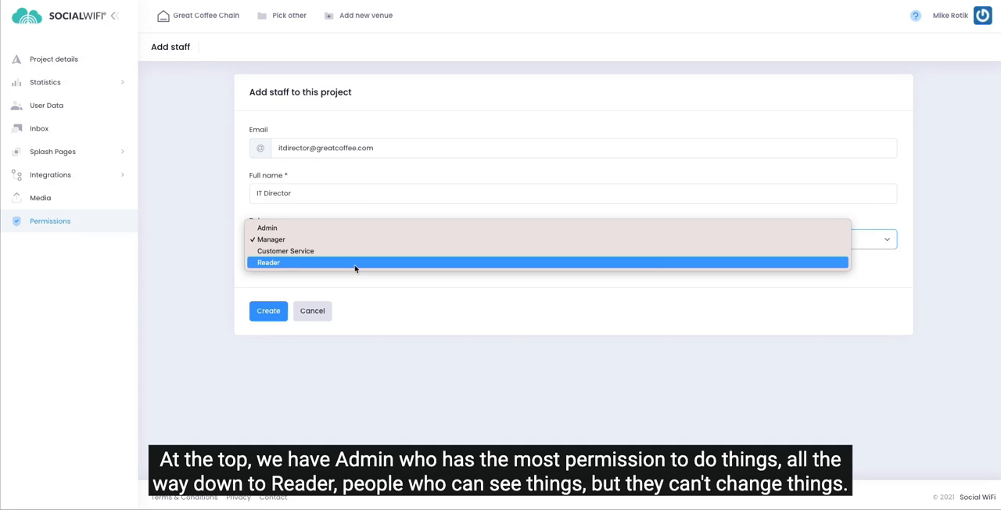
pyautogui.moveTo(356, 228)
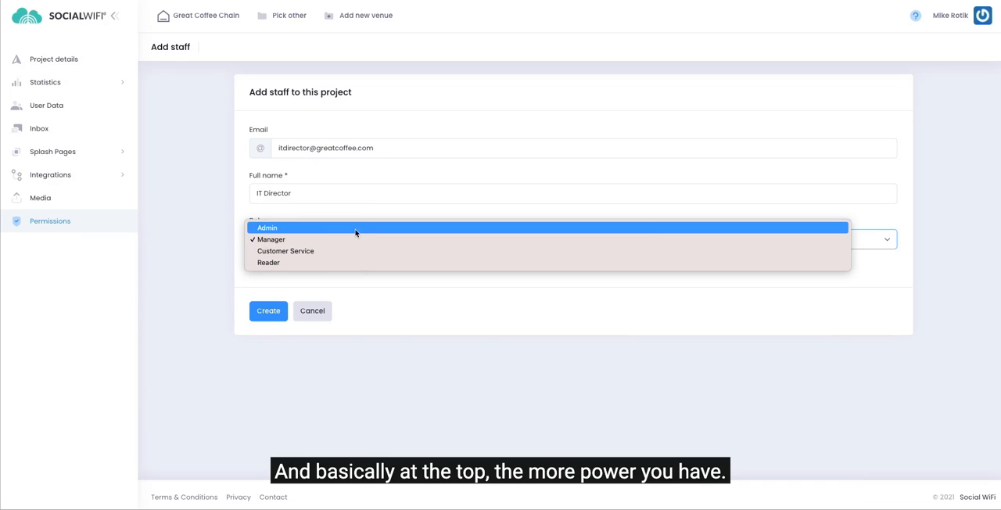
pyautogui.moveTo(357, 262)
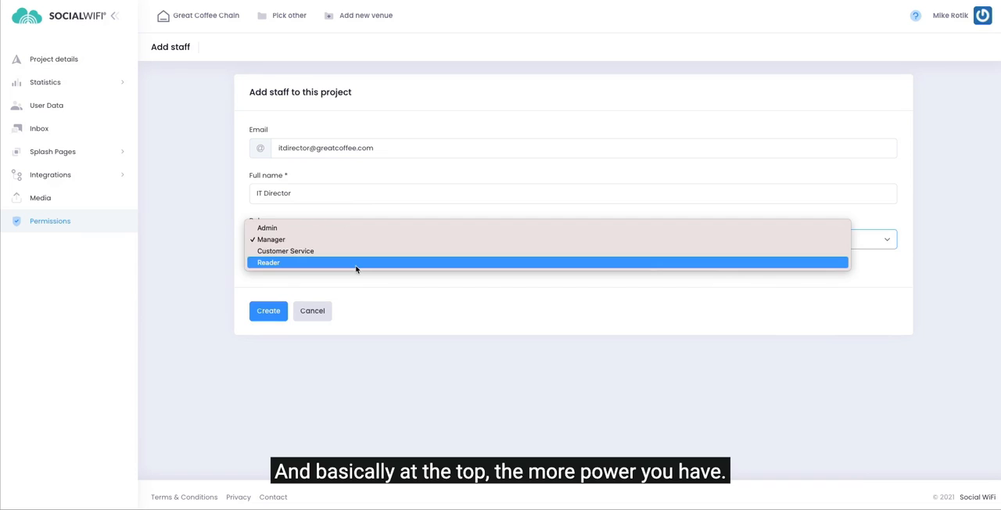
pyautogui.click(267, 228)
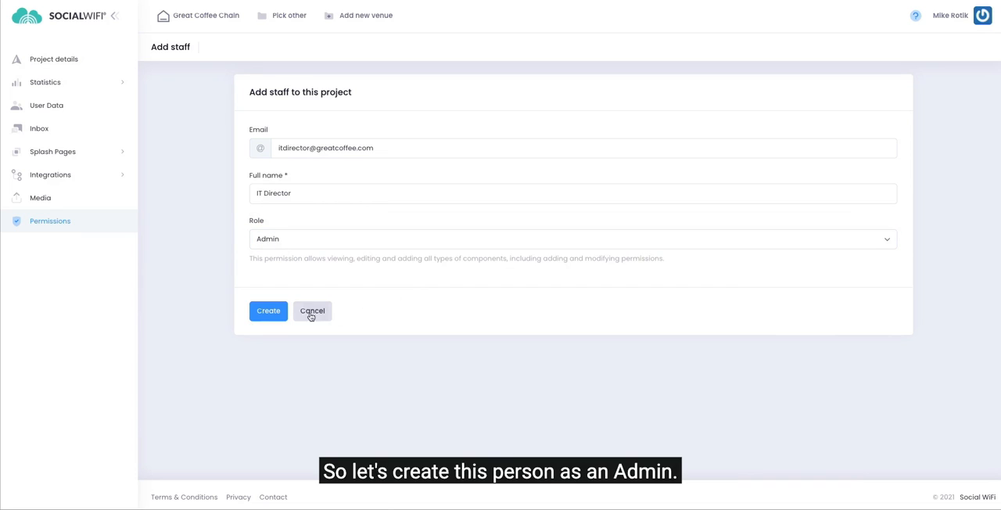
# - Create IT Director as a project-level Admin of Great Coffee Chain
pyautogui.click(268, 310)
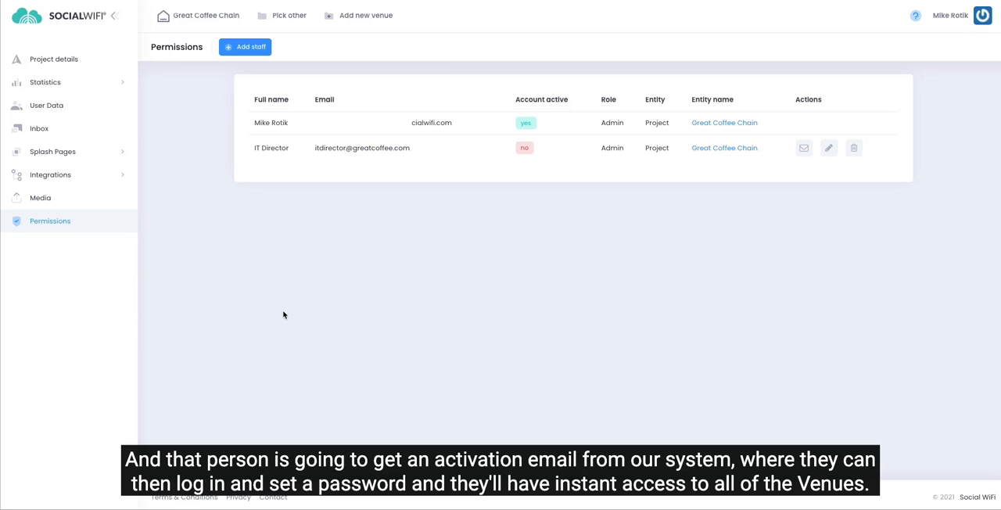
pyautogui.moveTo(311, 268)
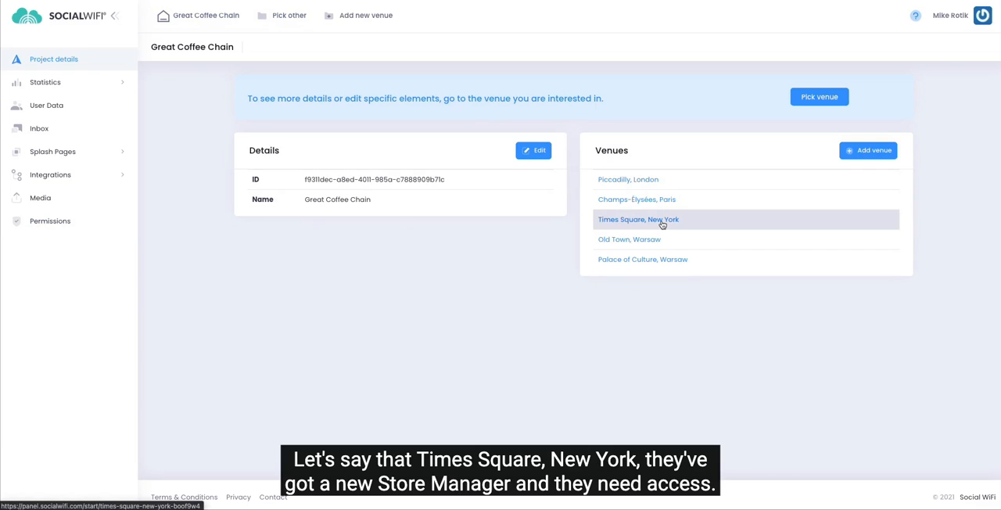
pyautogui.moveTo(667, 224)
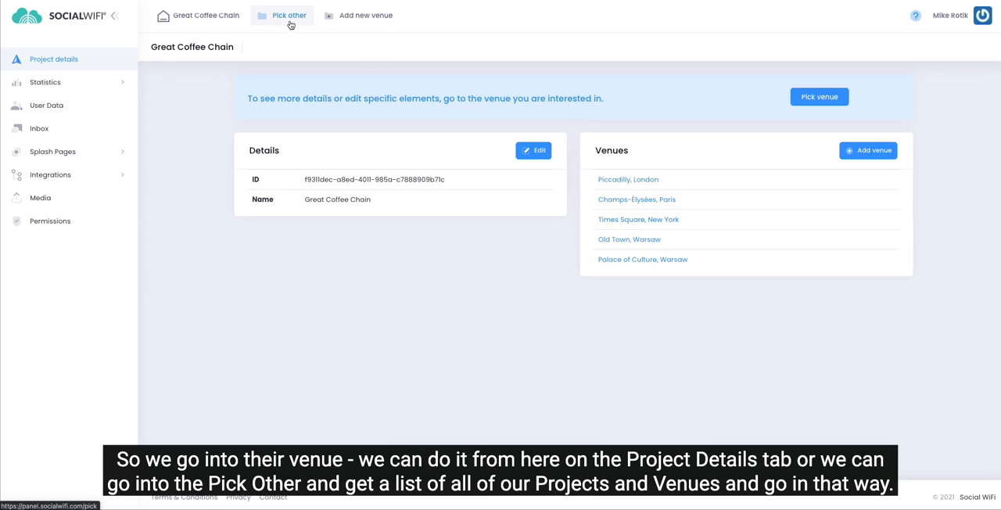
# - Show the Permissions list for the Times Square, New York venue
pyautogui.click(290, 14)
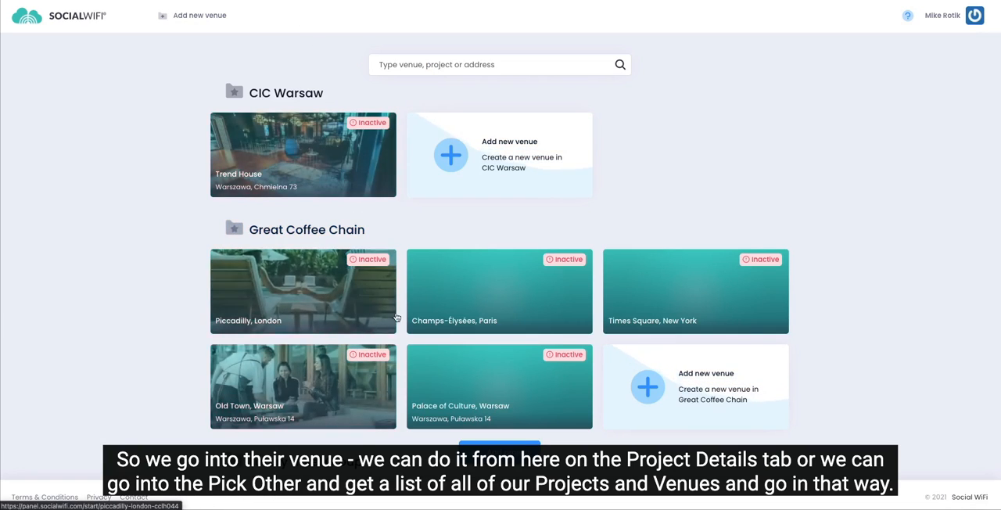
pyautogui.moveTo(665, 303)
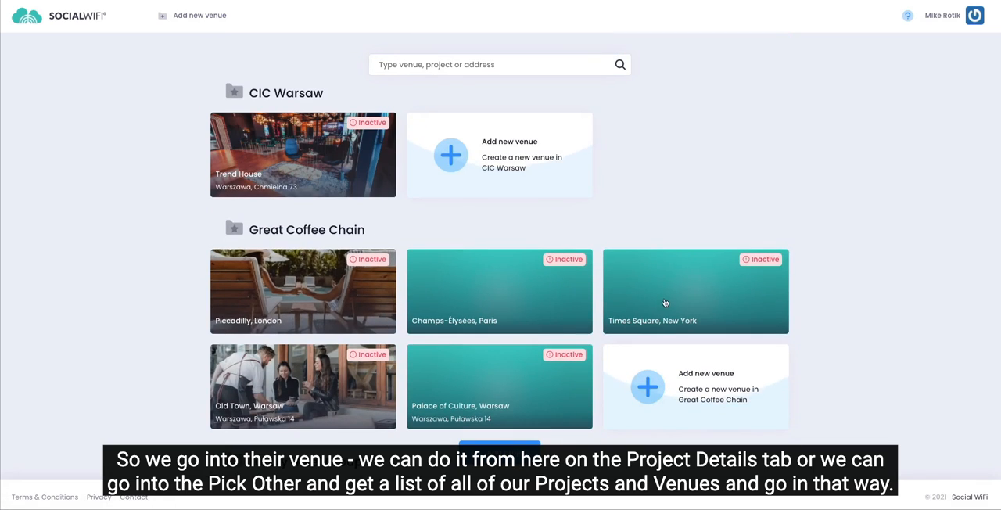
pyautogui.click(694, 291)
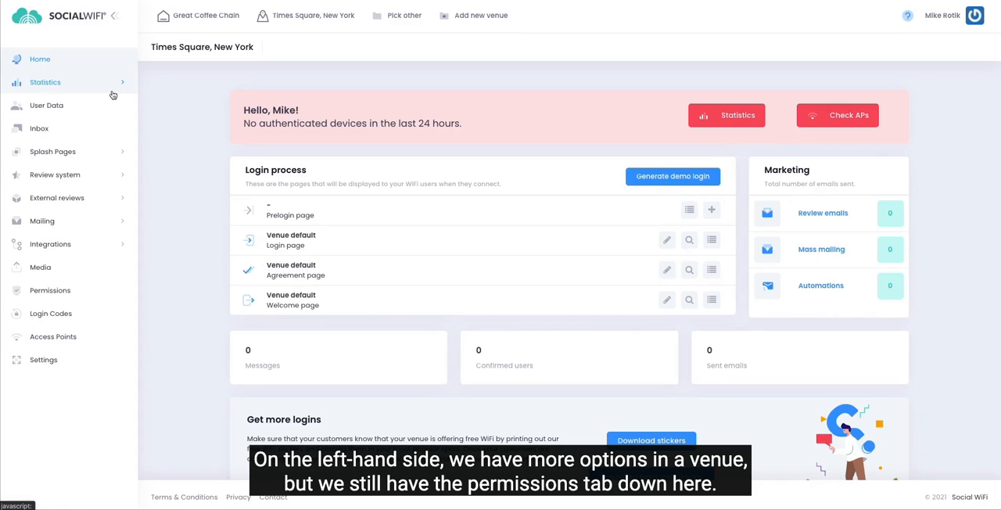
pyautogui.click(49, 291)
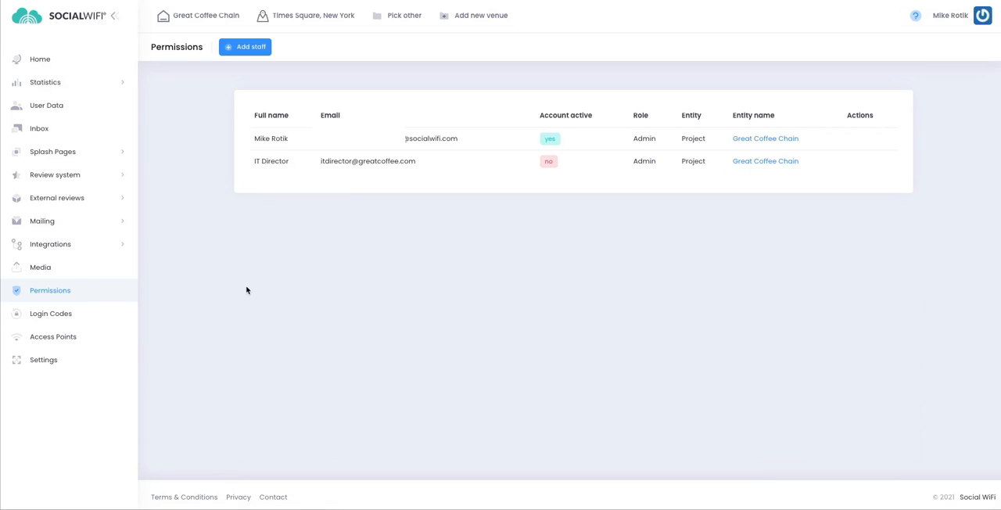
pyautogui.moveTo(341, 285)
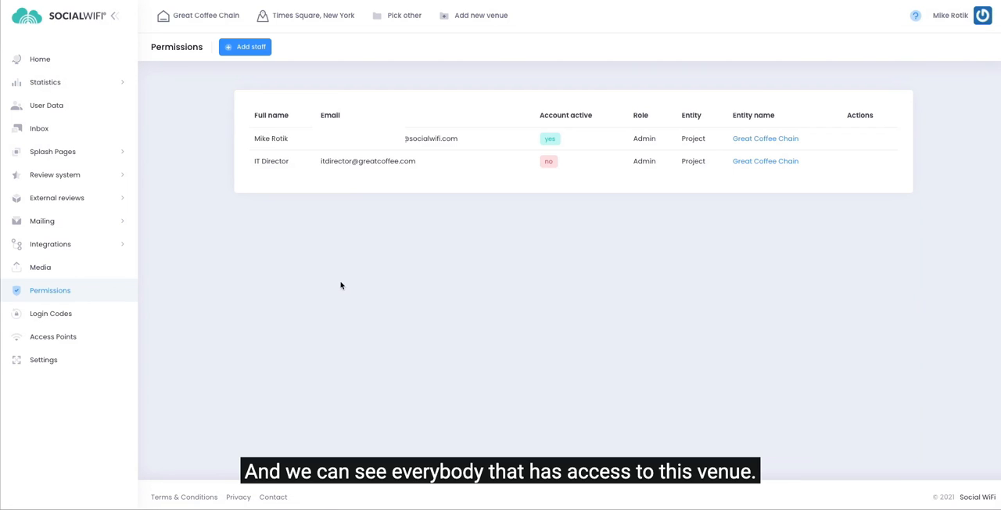
pyautogui.moveTo(328, 232)
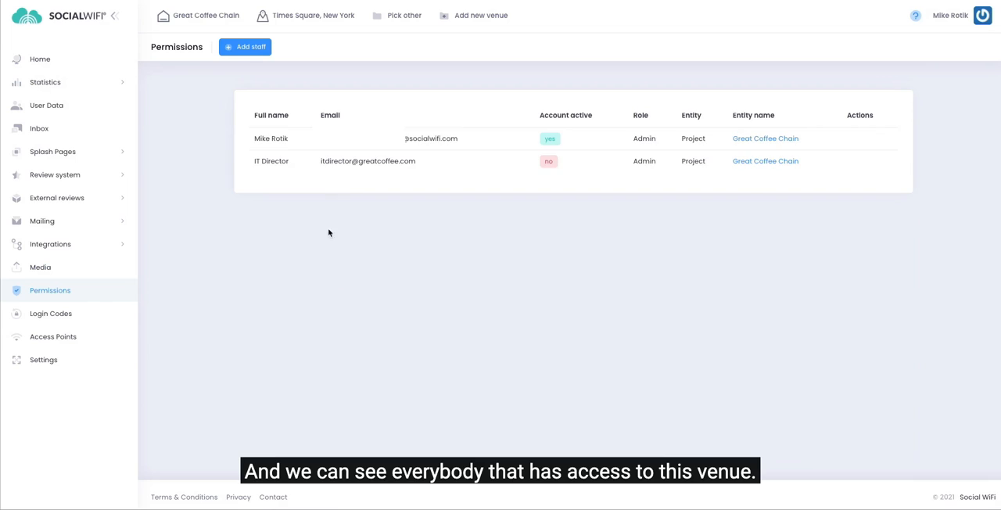
# - Create 'General Manager New York' with their email as an Admin of the Times Square venue
pyautogui.click(244, 46)
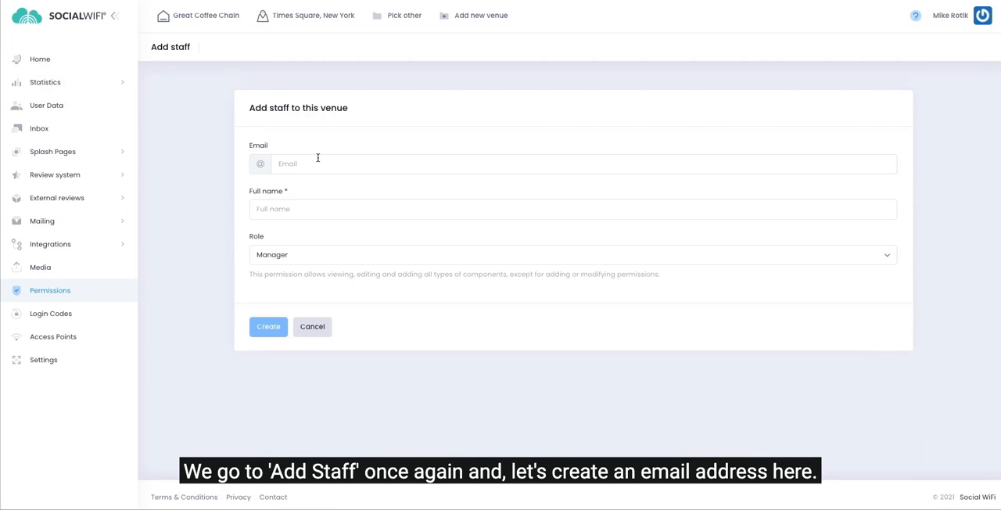
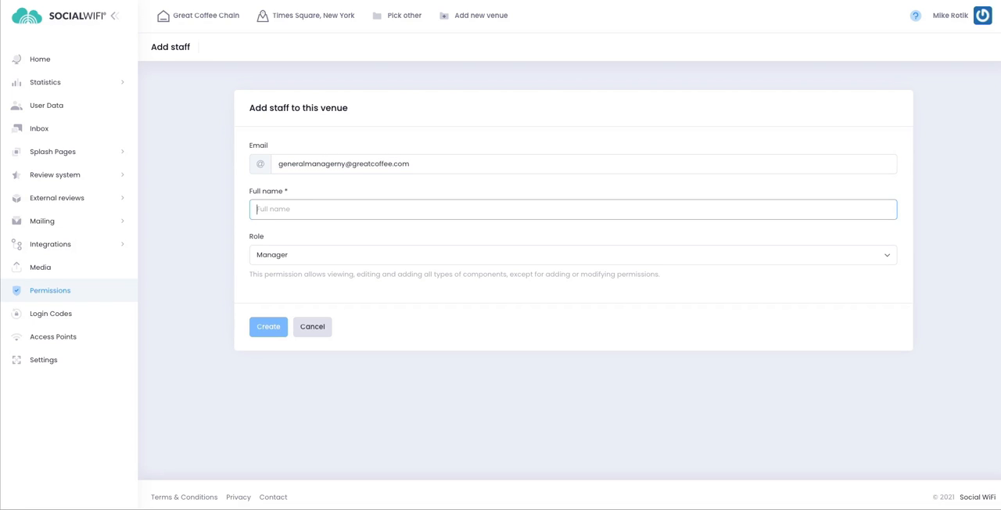
pyautogui.write('General')
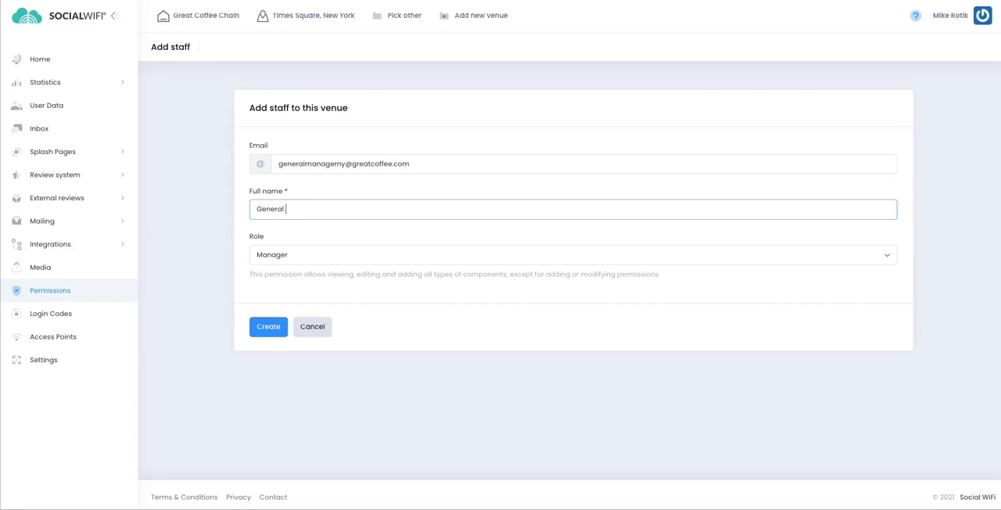
pyautogui.write('Manager N')
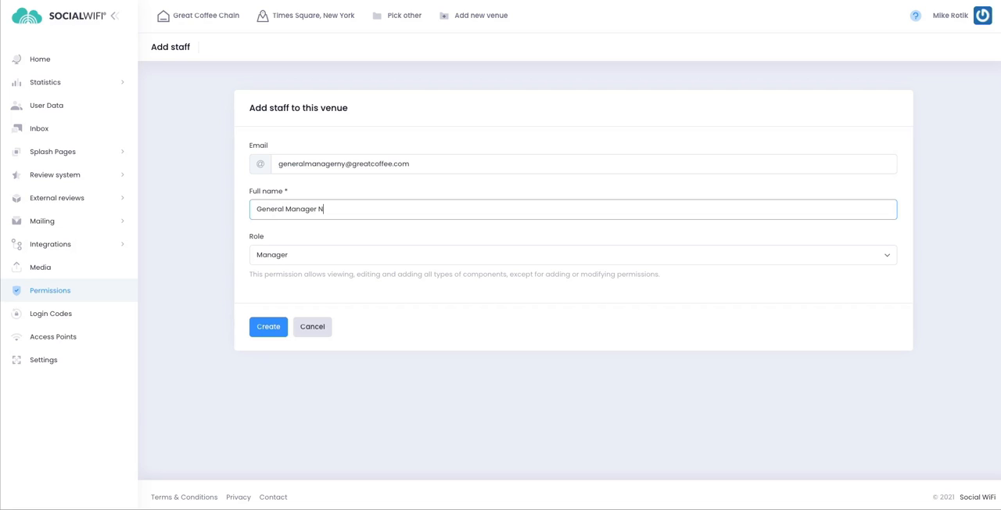
pyautogui.write('ew York')
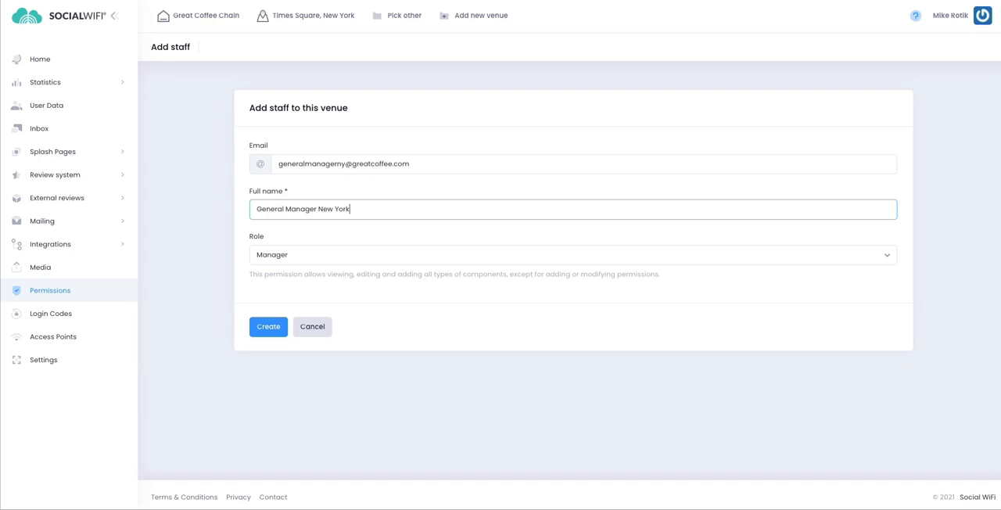
pyautogui.click(571, 254)
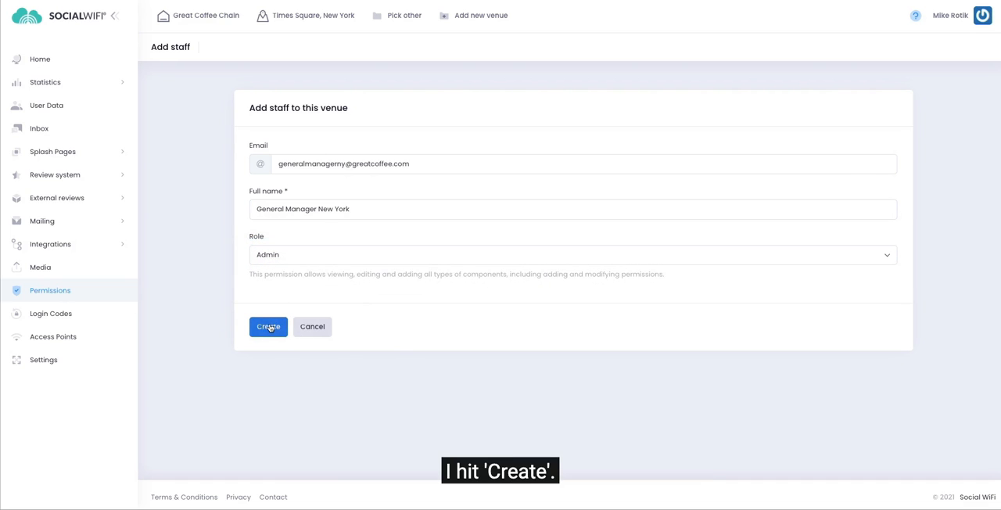
pyautogui.click(268, 327)
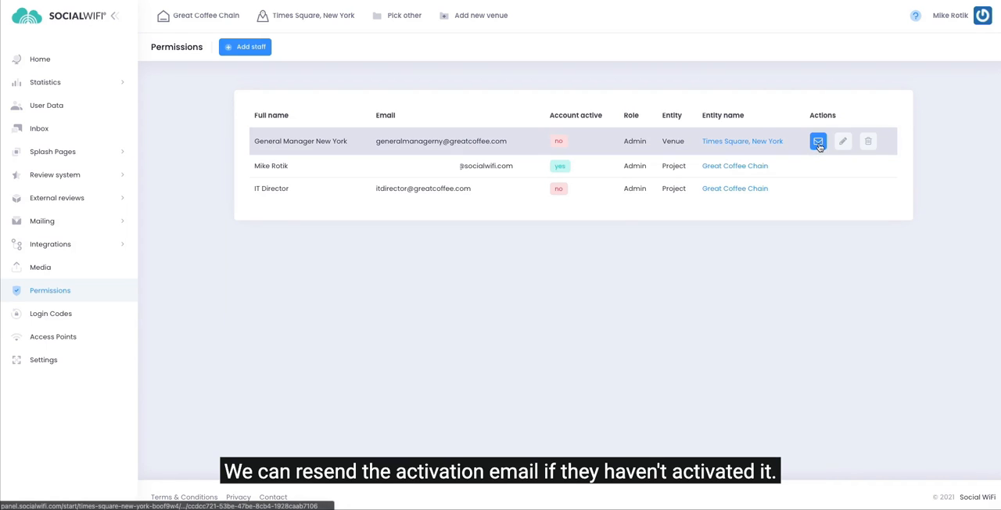
pyautogui.moveTo(818, 141)
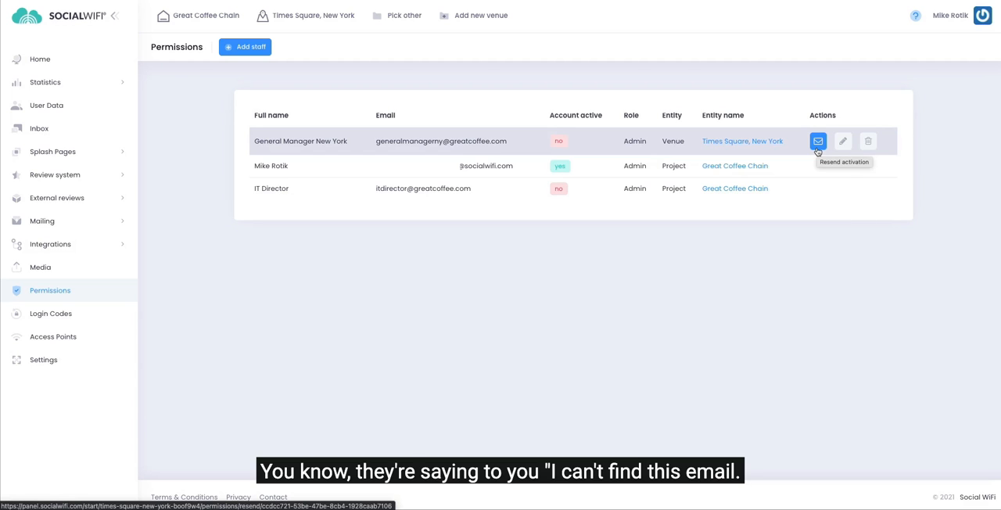
pyautogui.moveTo(776, 147)
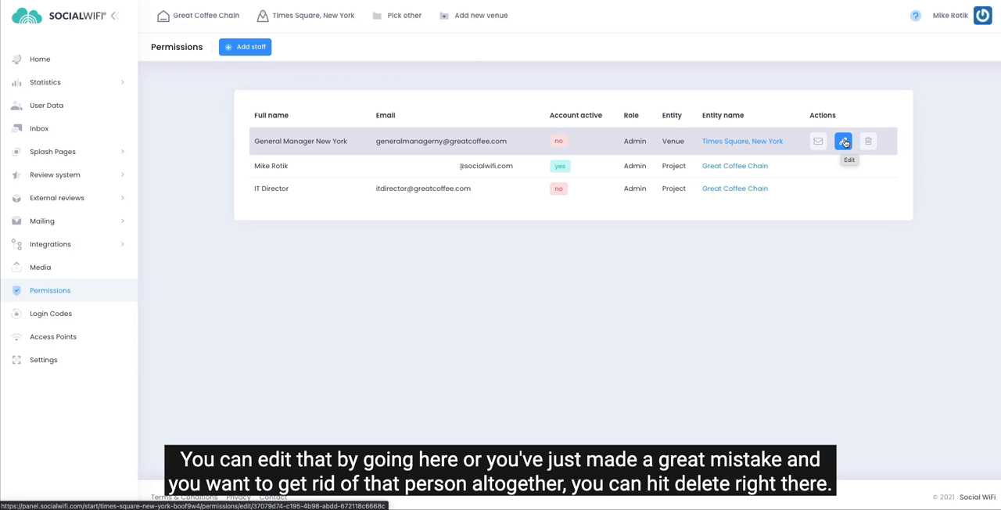
pyautogui.moveTo(869, 141)
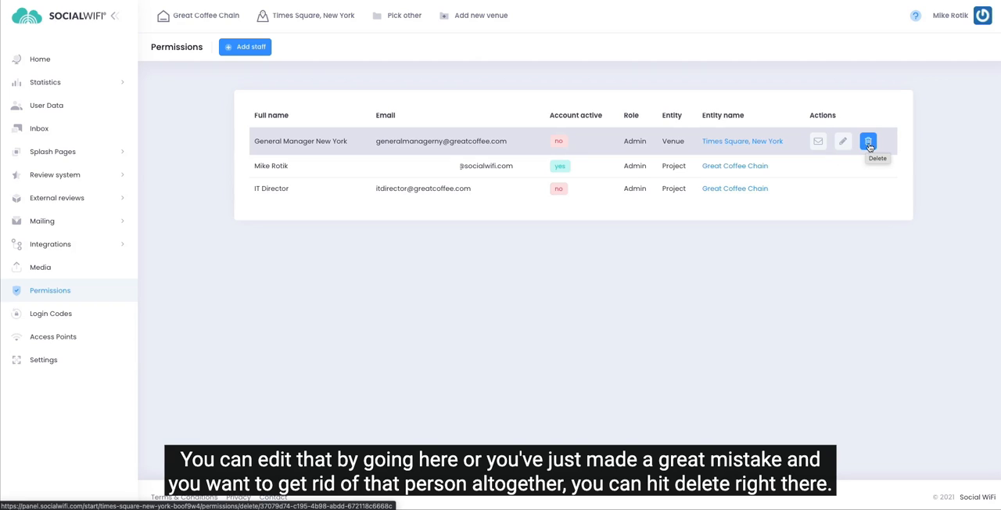